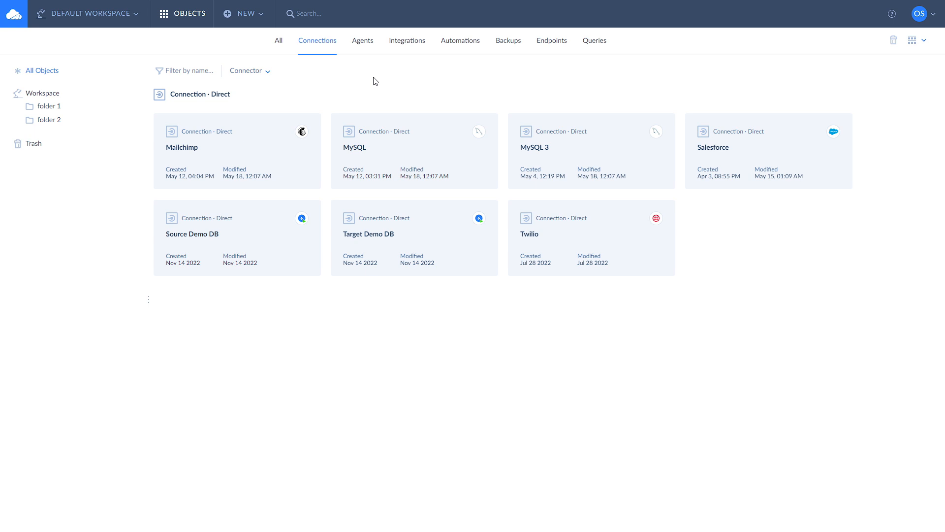
# Create a new data flow from +NEW and name it 'My Data Flow'.
pyautogui.click(244, 13)
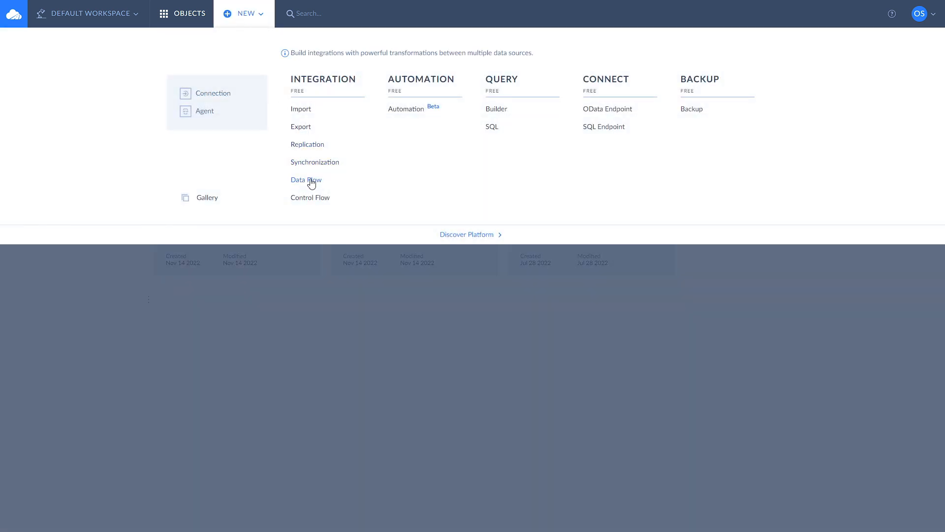
pyautogui.click(307, 180)
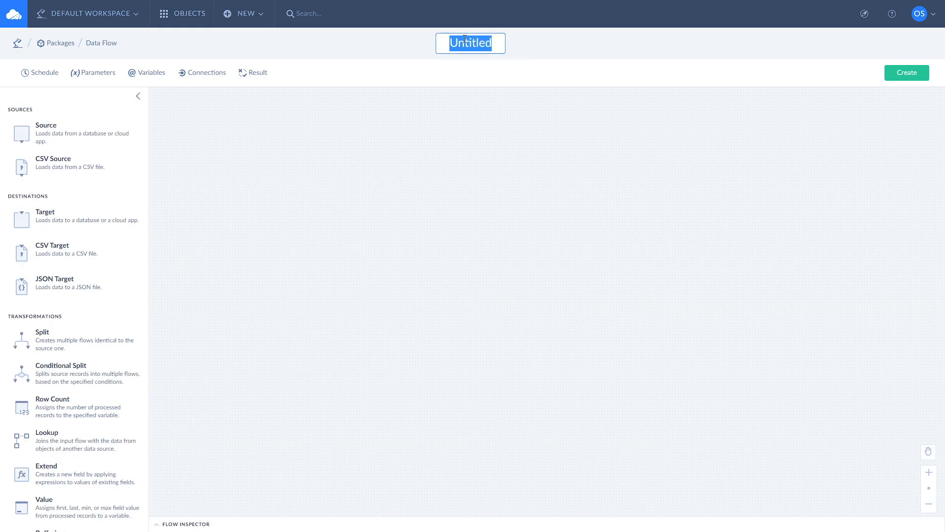
pyautogui.write('My Data Flow')
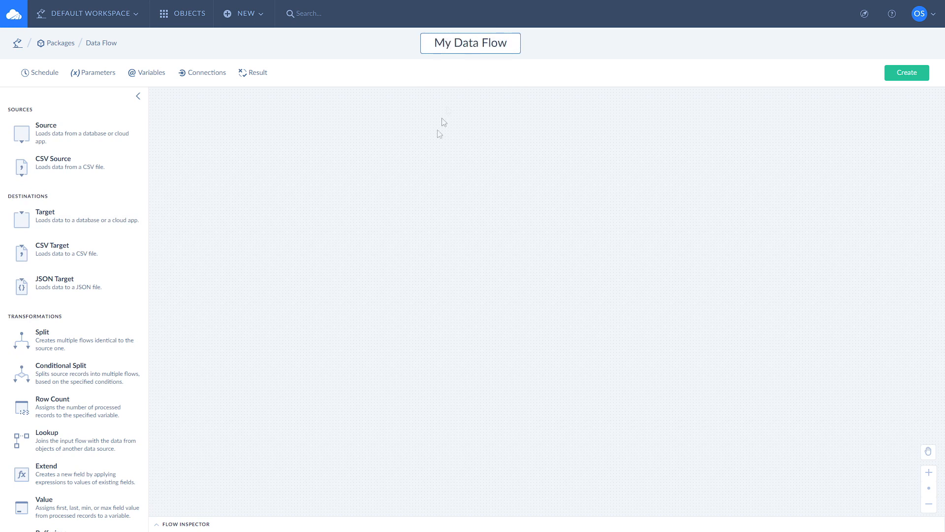
# Place a Source, a Lookup below it and a Conditional Split below that on the canvas.
pyautogui.moveTo(20, 133); pyautogui.dragTo(217, 165)
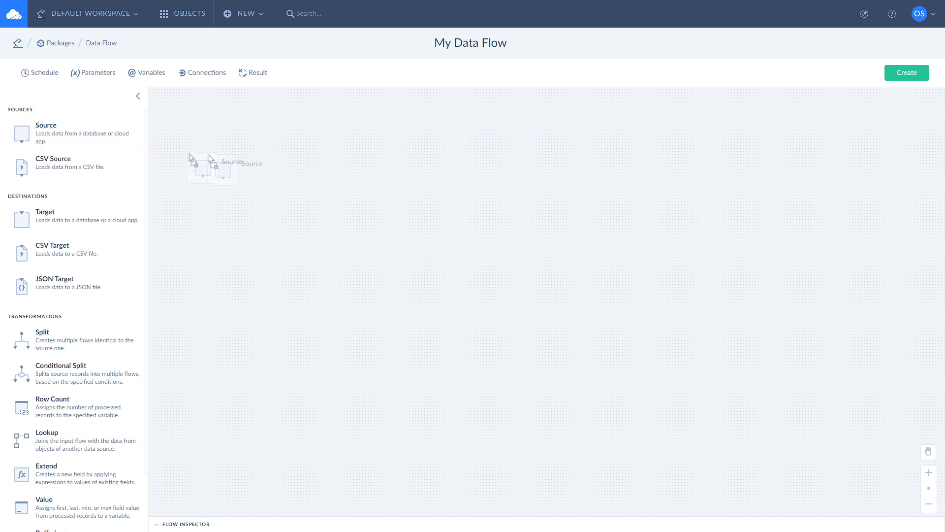
pyautogui.moveTo(21, 131); pyautogui.dragTo(460, 157)
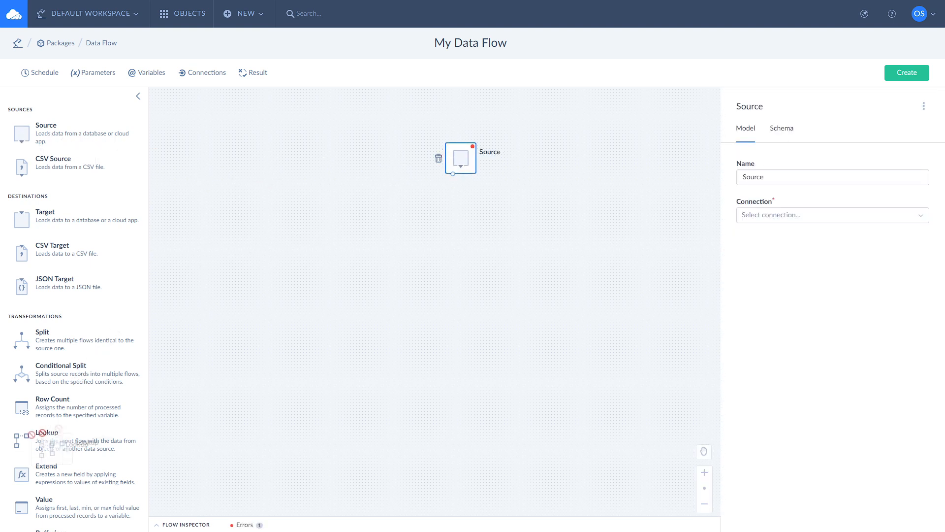
pyautogui.moveTo(20, 434); pyautogui.dragTo(454, 210)
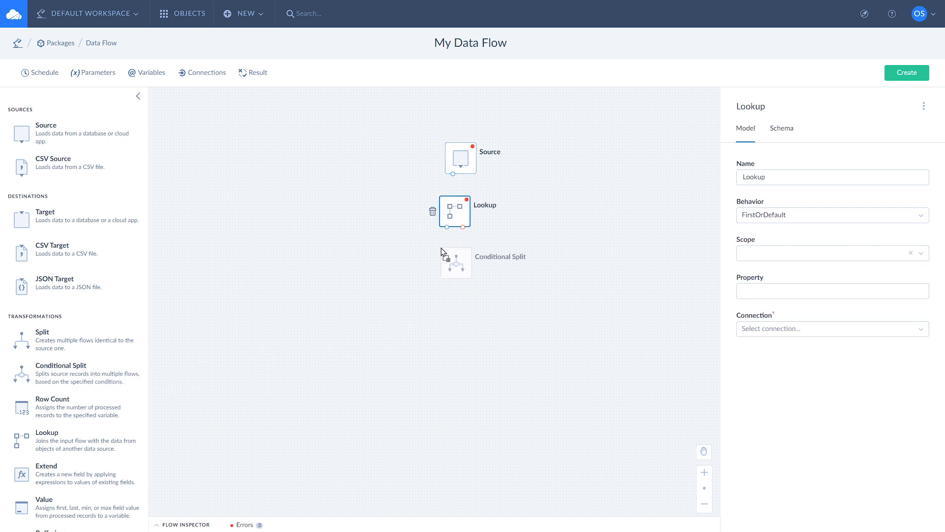
pyautogui.click(456, 263)
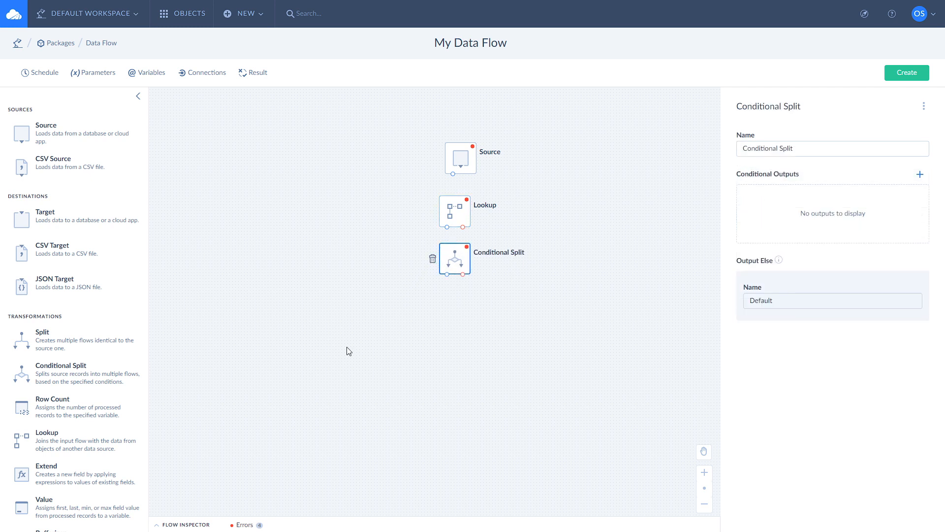
pyautogui.moveTo(314, 354)
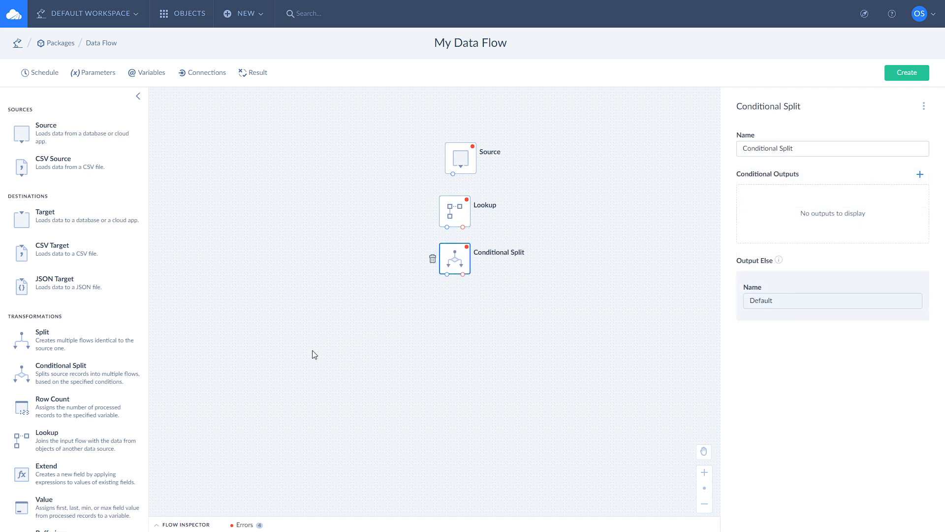
# Add two Target components side by side below the split, then select the Source.
pyautogui.moveTo(21, 214); pyautogui.dragTo(372, 310)
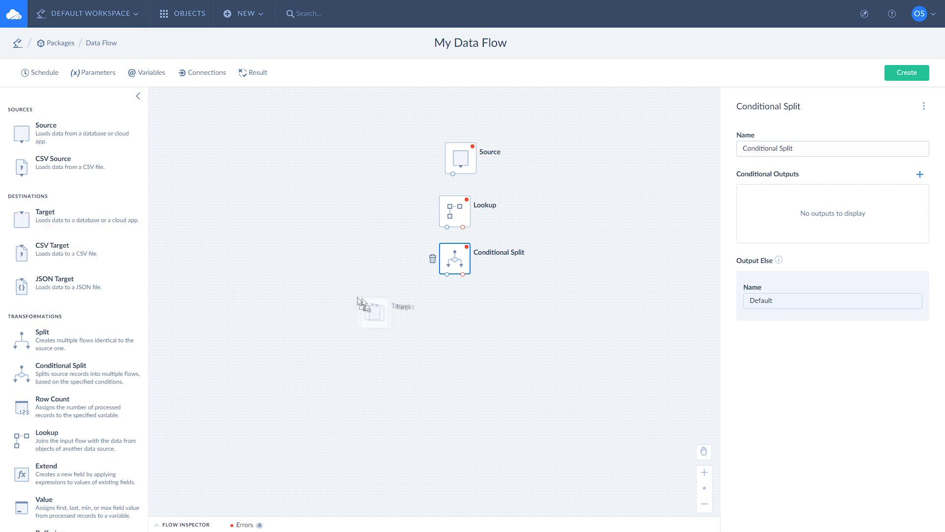
pyautogui.moveTo(20, 219); pyautogui.dragTo(395, 323)
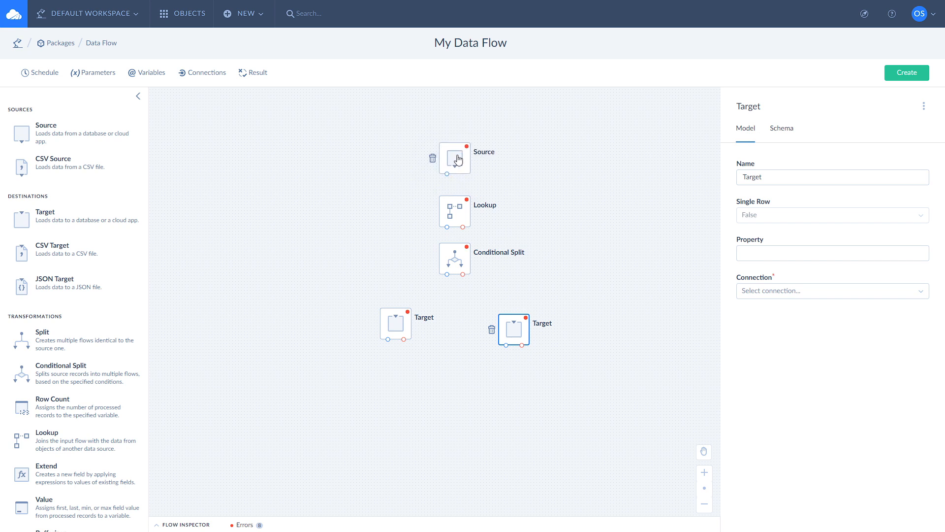
pyautogui.click(454, 157)
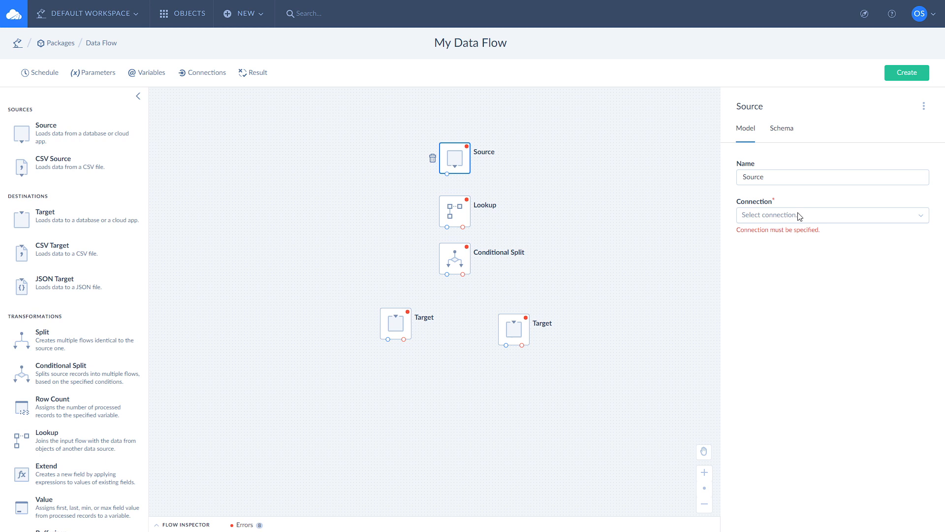
# Set the Source to the Mailchimp connection with the Execute Query action and bring up its query builder.
pyautogui.click(833, 214)
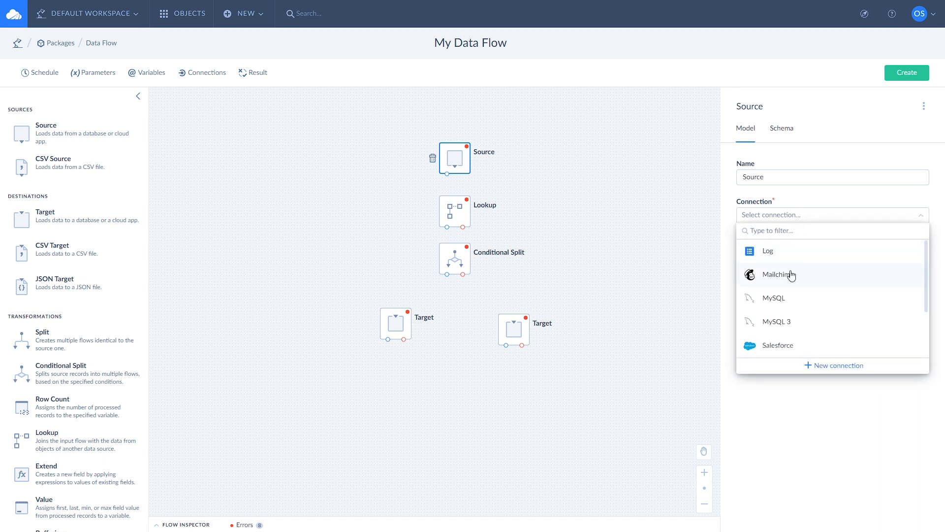
pyautogui.click(779, 275)
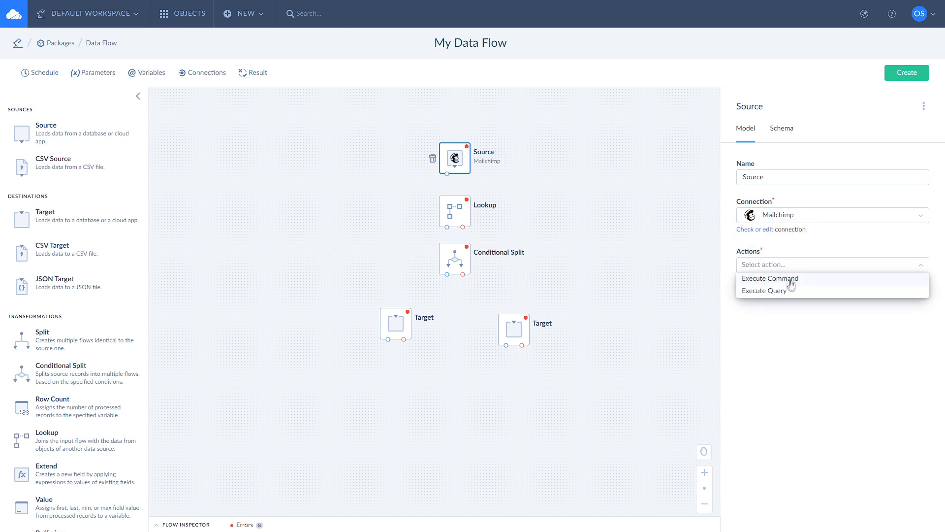
pyautogui.click(764, 291)
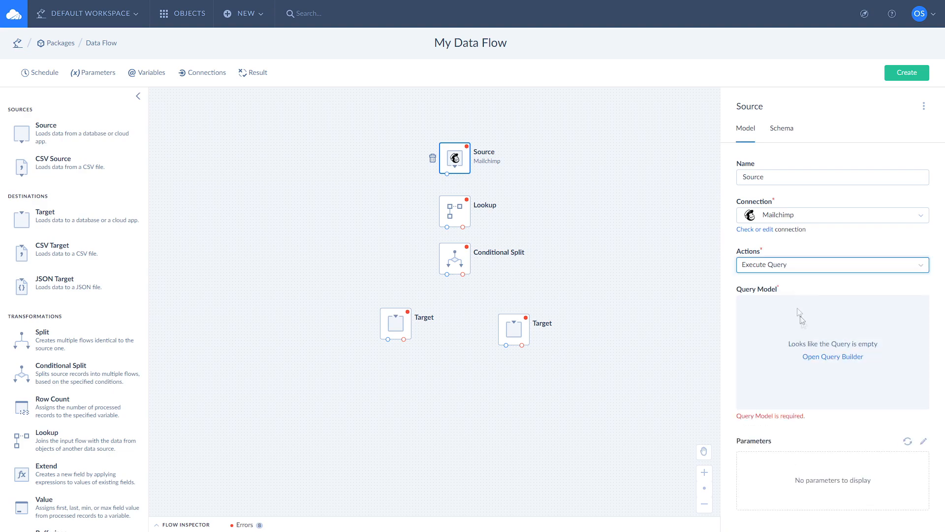
pyautogui.click(833, 357)
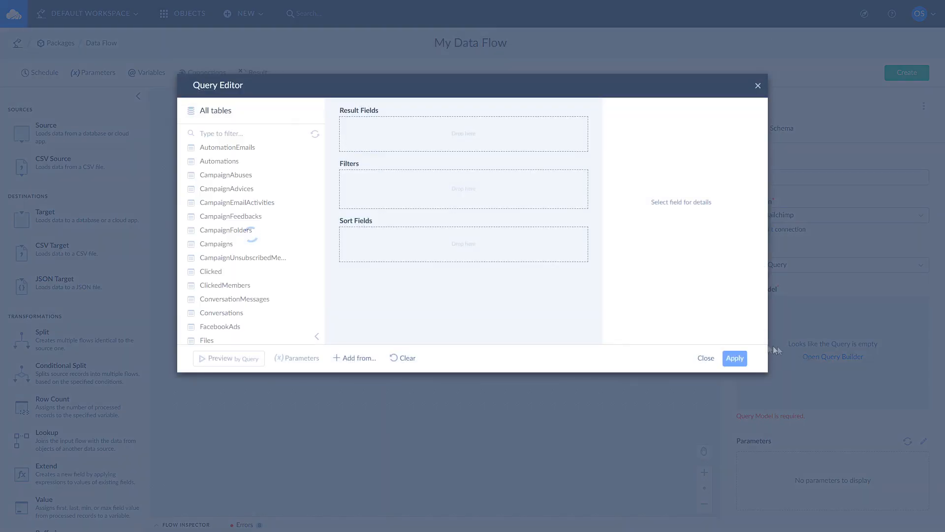
# Query all ListMembers fields filtered by ListId 450b8d0224 and apply it.
pyautogui.scroll(-3)
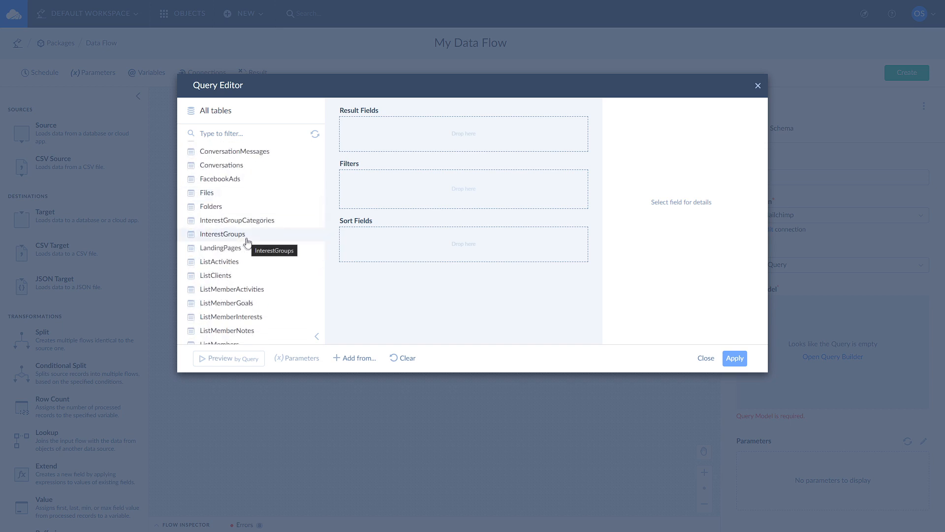
pyautogui.scroll(-3)
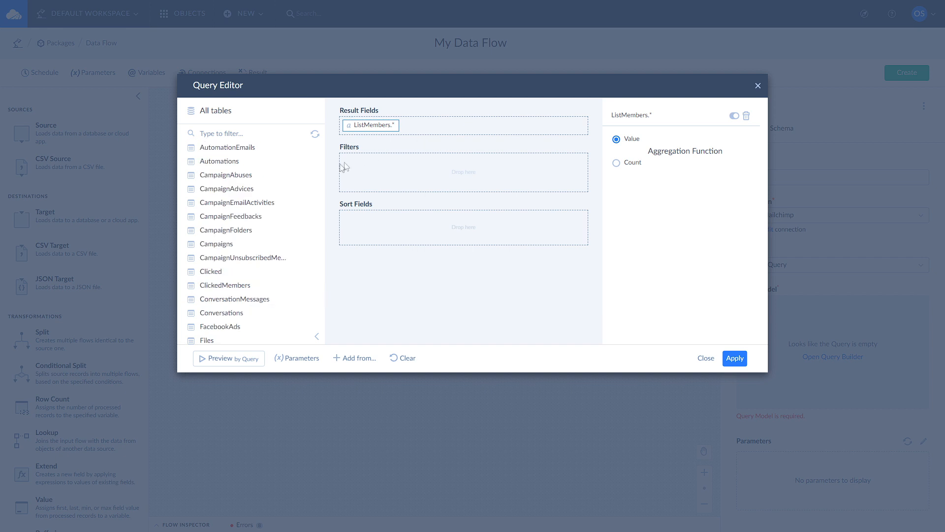
pyautogui.scroll(-3)
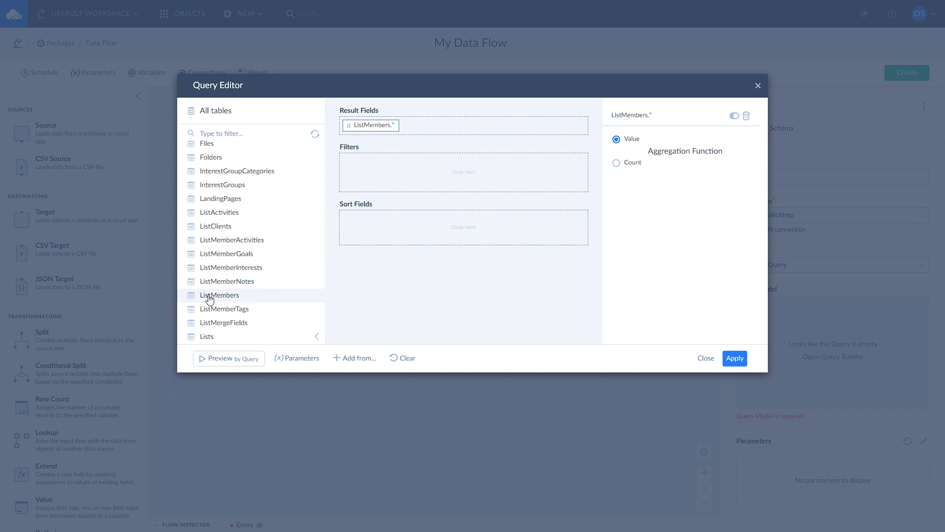
pyautogui.moveTo(211, 299)
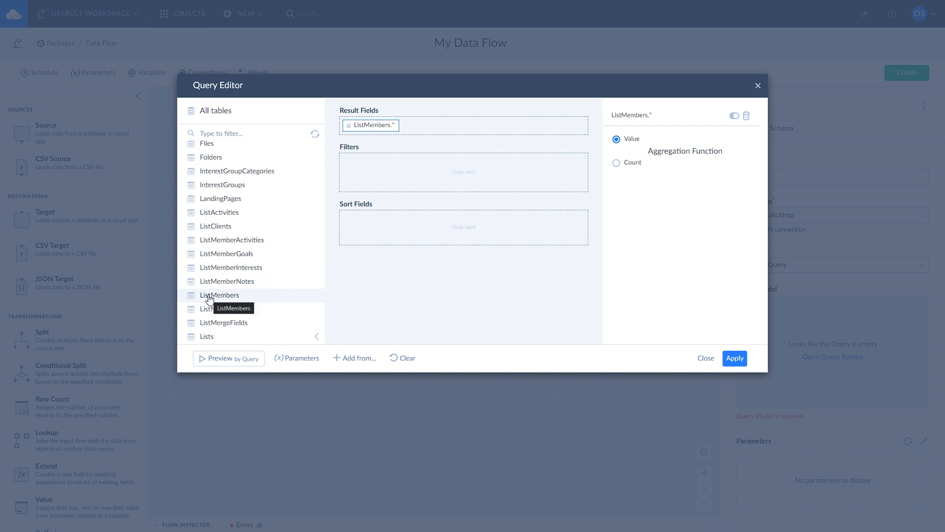
pyautogui.click(218, 295)
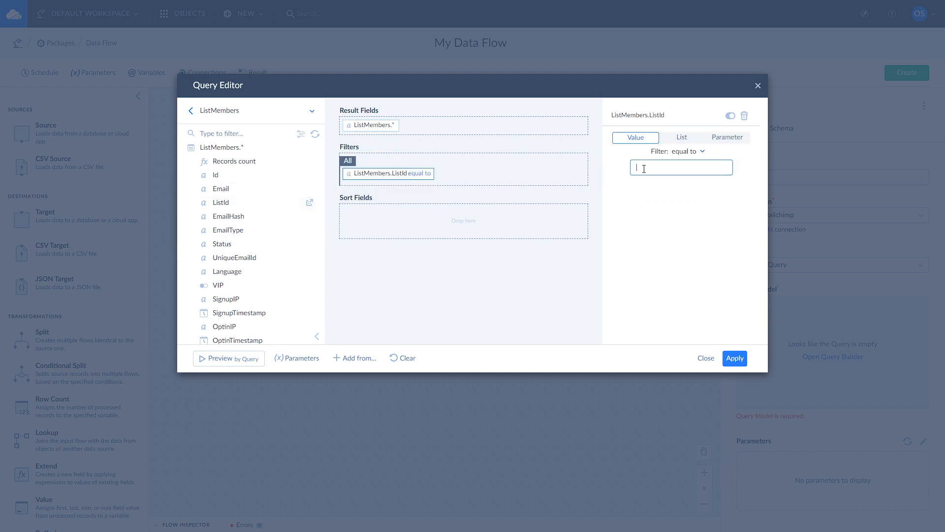
pyautogui.write('450b8d0224')
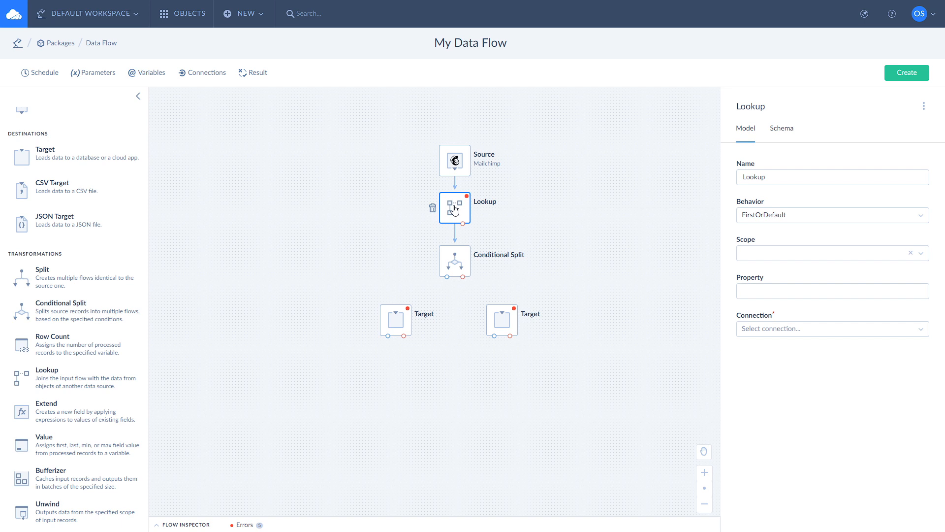
# Make the Lookup use MySQL to look up listmembers by Email returning SubscriberID, then edit its parameters.
pyautogui.click(833, 329)
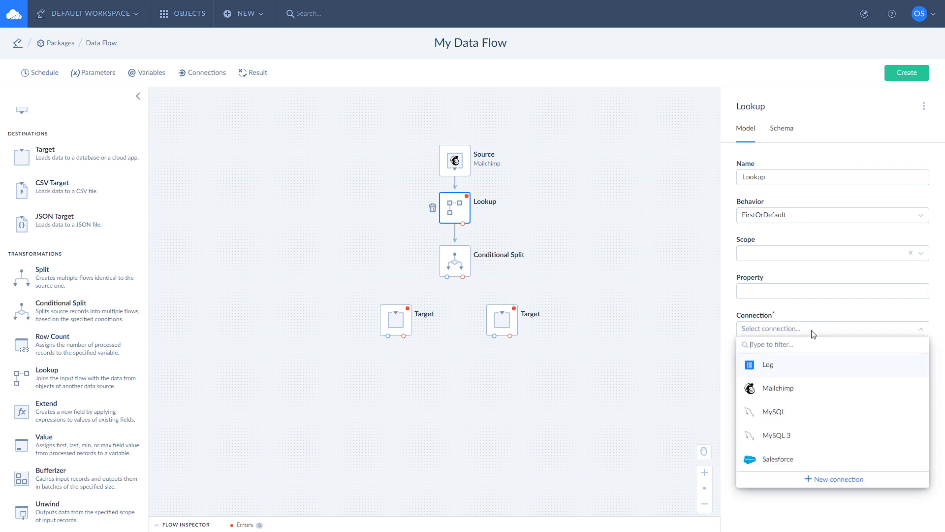
pyautogui.click(774, 412)
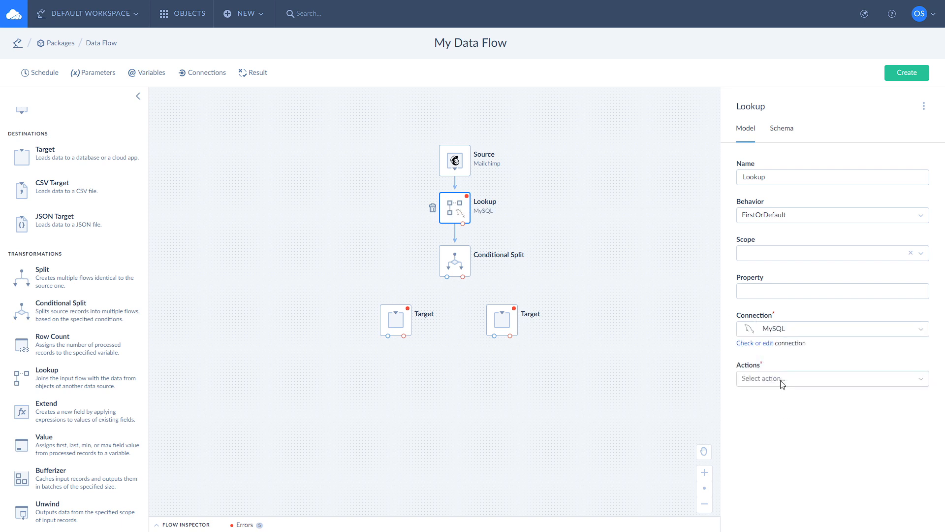
pyautogui.click(832, 378)
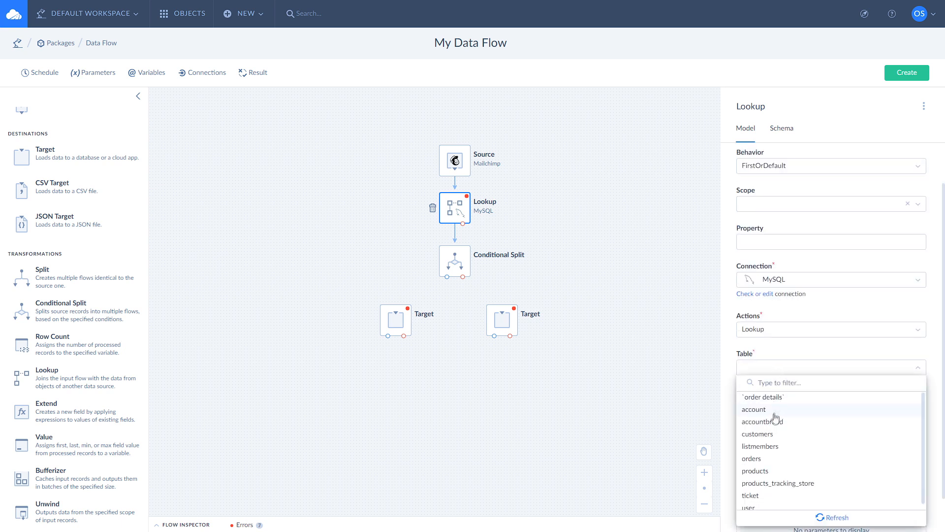
pyautogui.click(760, 446)
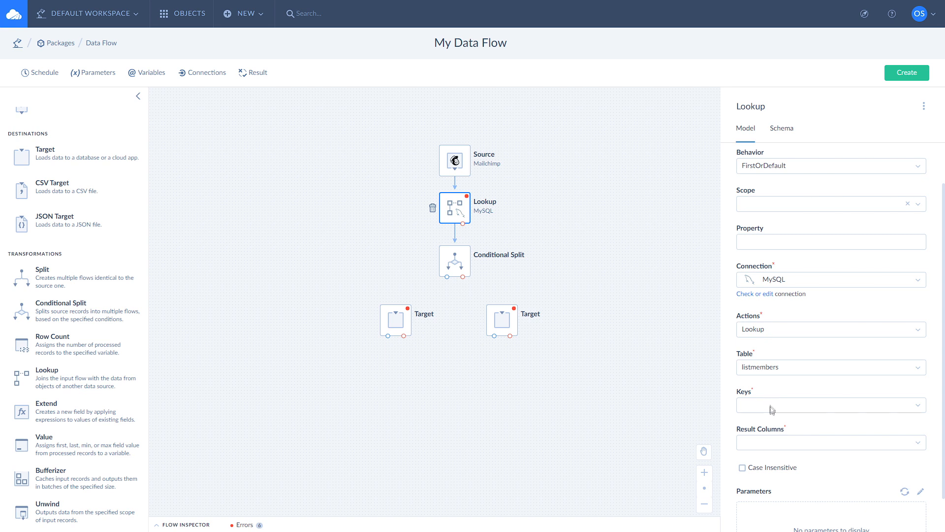
pyautogui.click(831, 405)
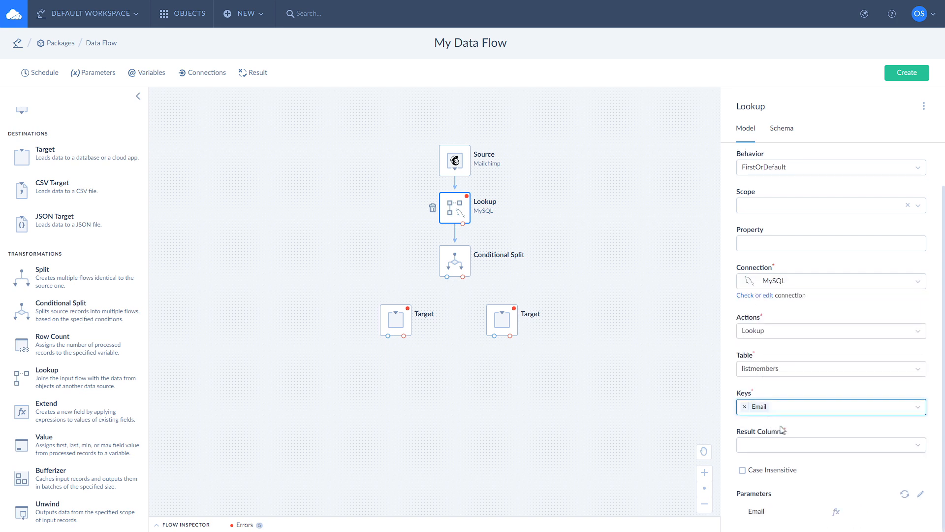
pyautogui.click(831, 444)
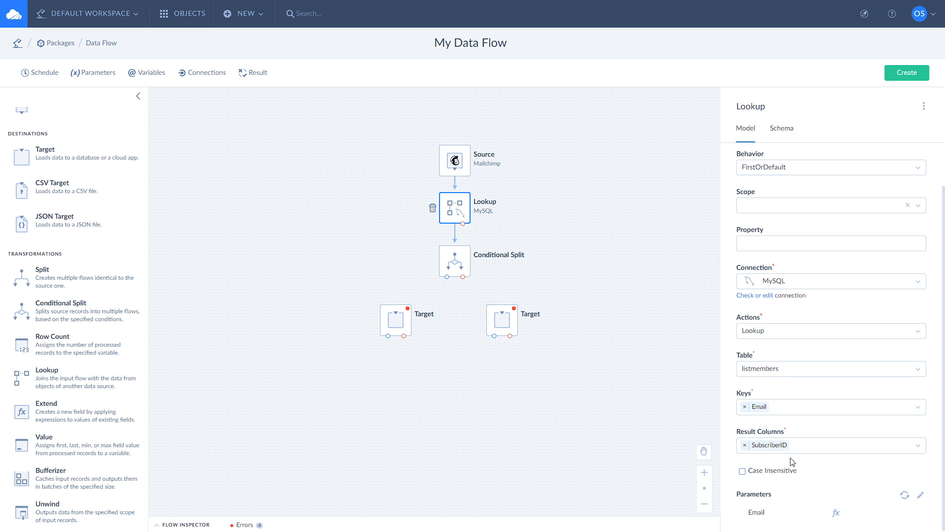
pyautogui.moveTo(921, 494)
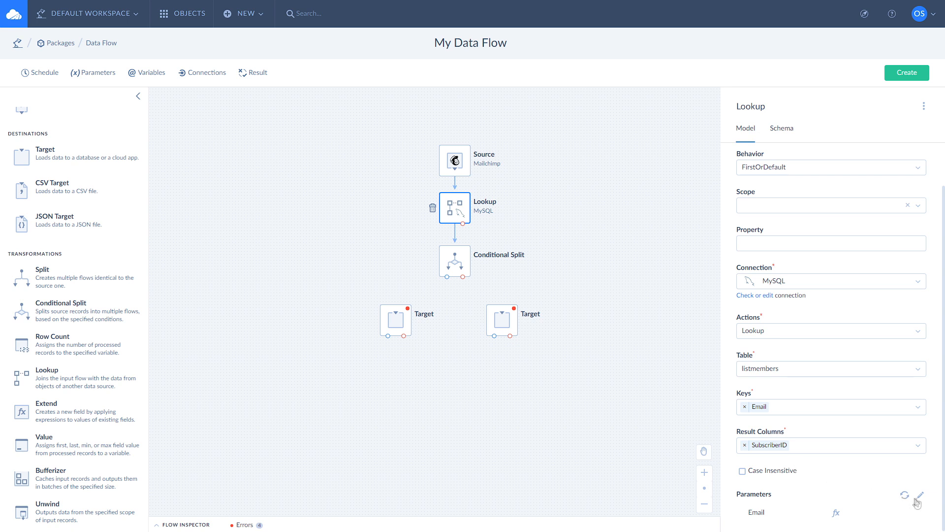
pyautogui.click(920, 496)
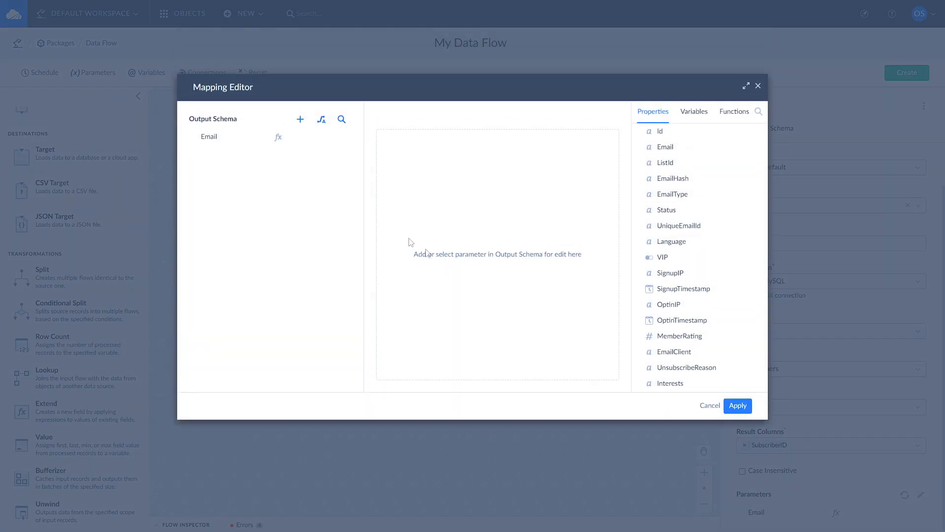
pyautogui.click(208, 136)
pyautogui.write('Email')
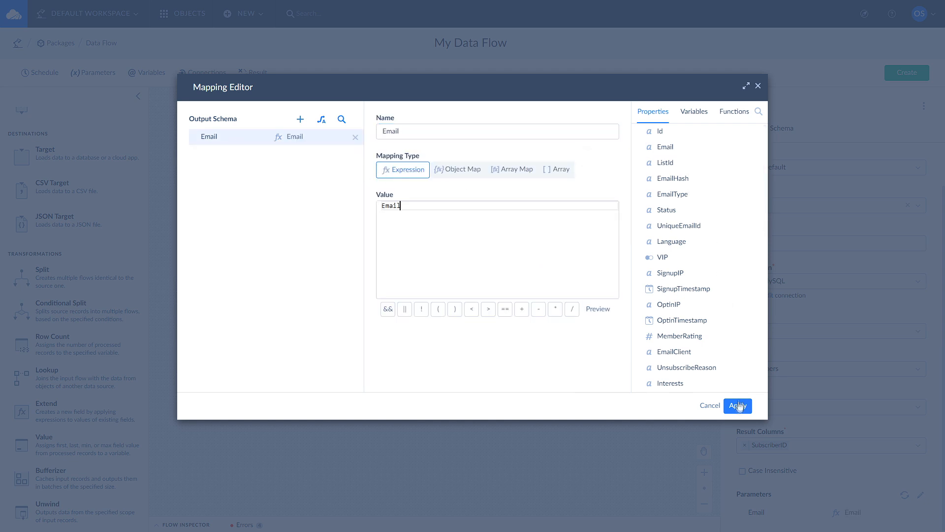
pyautogui.click(738, 406)
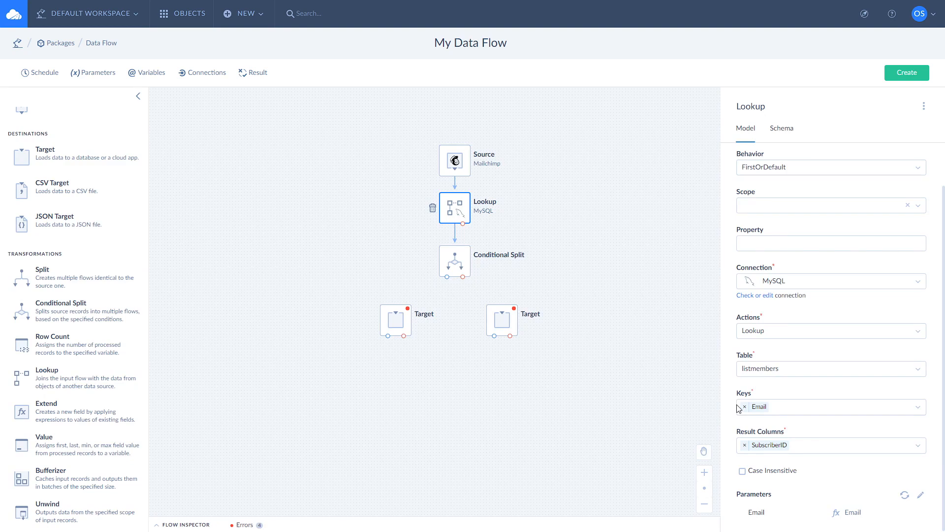
pyautogui.moveTo(729, 407)
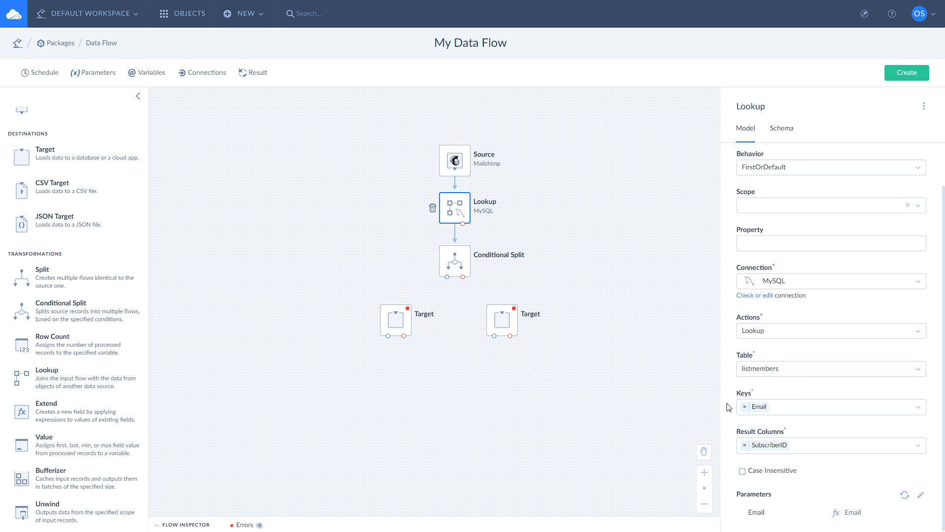
pyautogui.moveTo(732, 169)
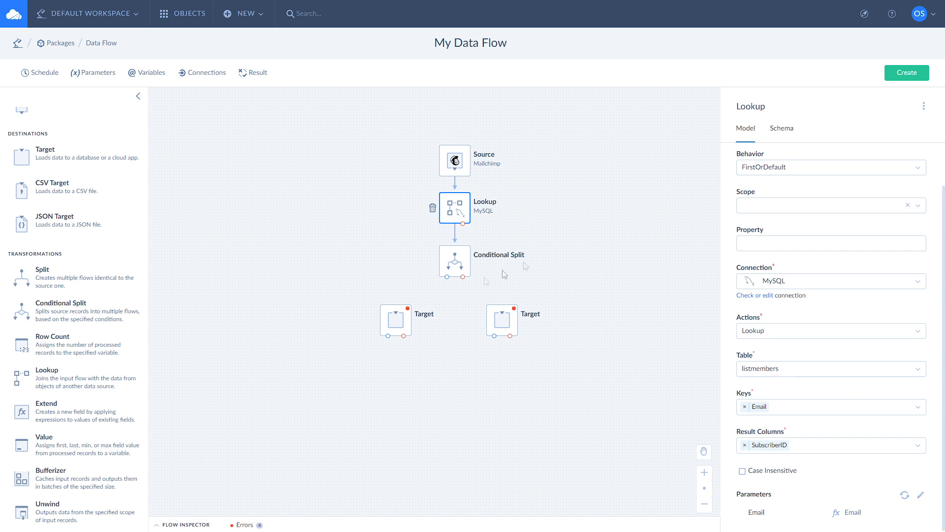
pyautogui.moveTo(403, 307)
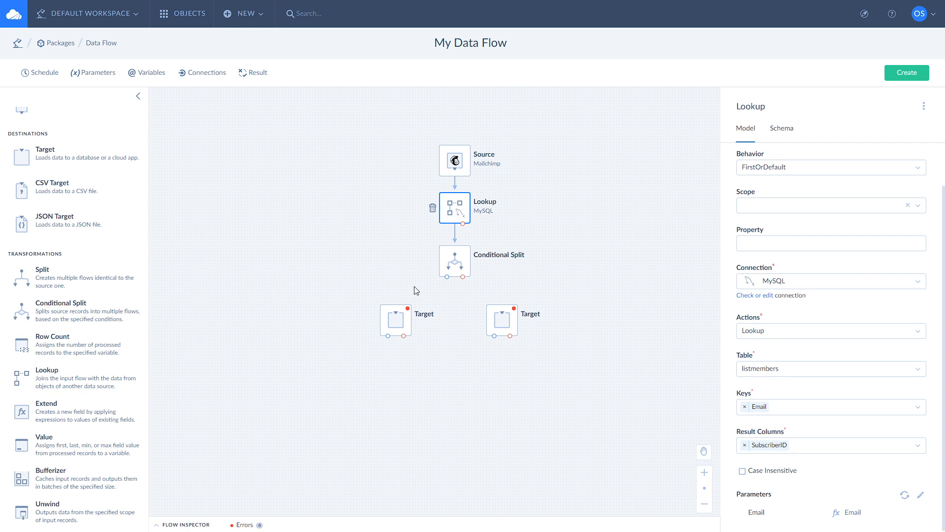
# Add a Conditional Split output 'Match Not Found' with condition isnull(SubscriberID).
pyautogui.click(455, 262)
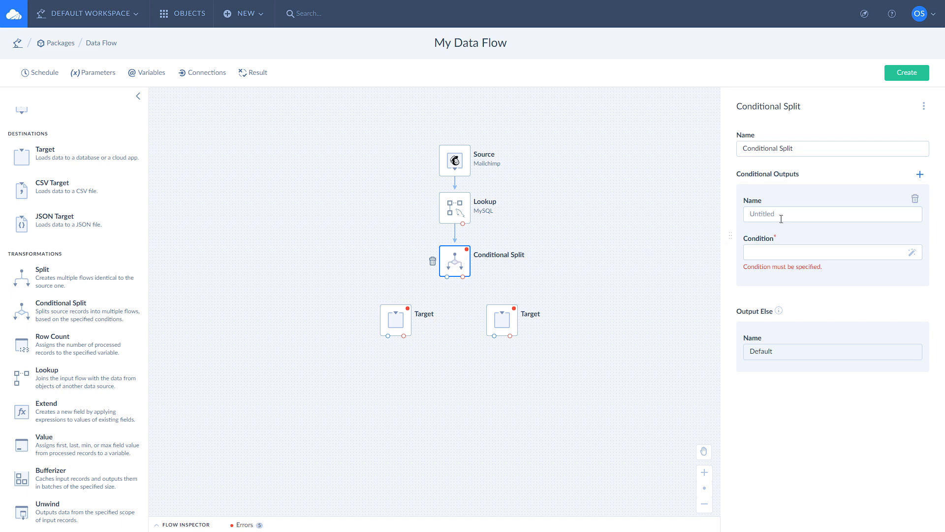
pyautogui.write('Match Not Found')
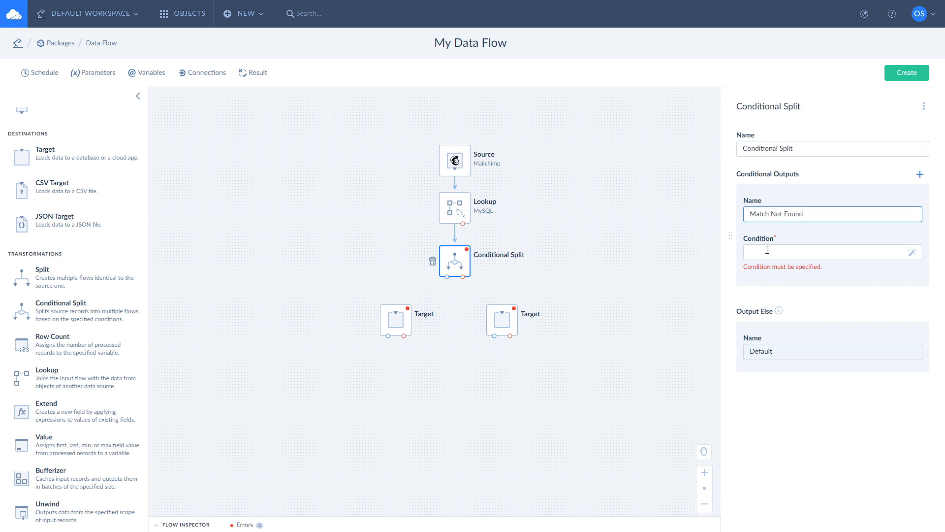
pyautogui.moveTo(911, 252)
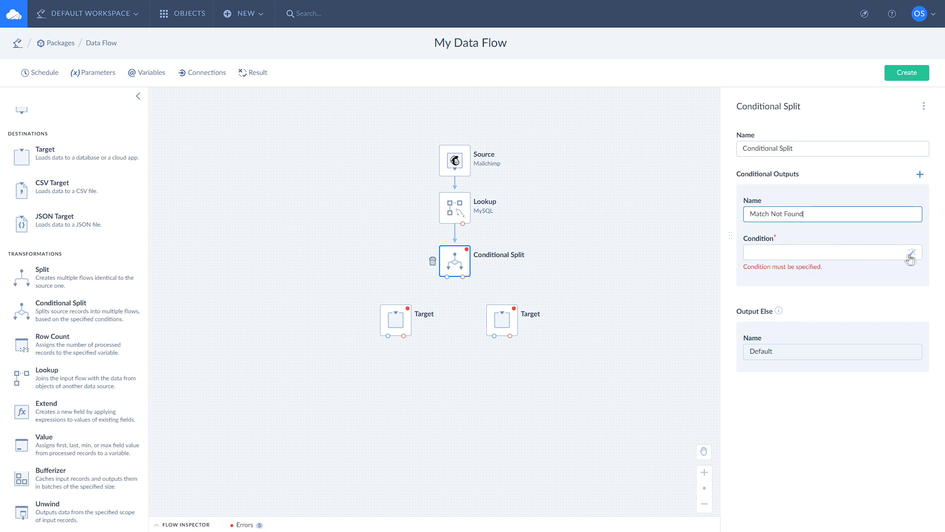
pyautogui.click(911, 252)
pyautogui.write('isnull(')
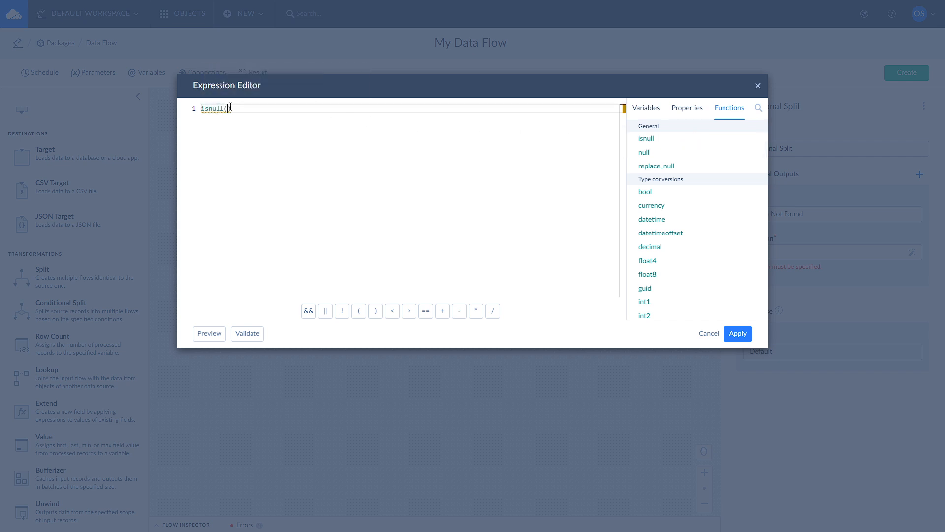
pyautogui.write('sub')
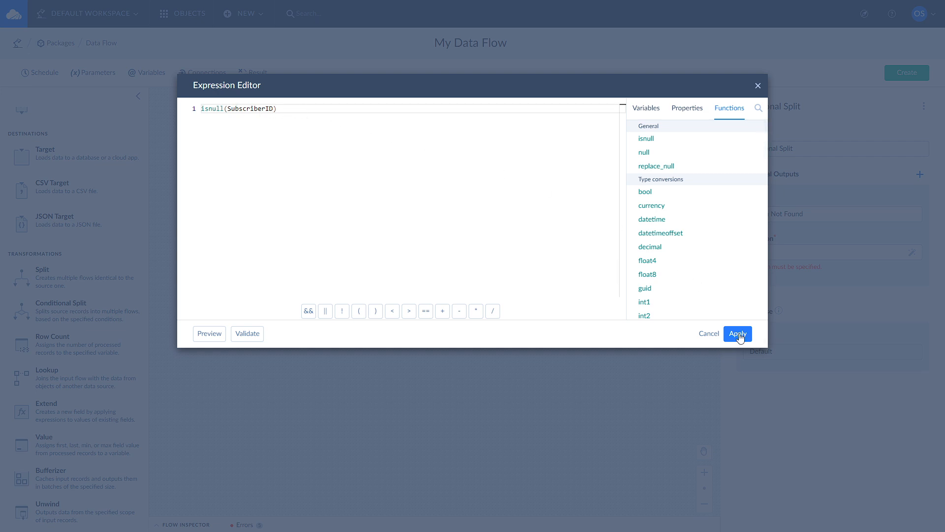
pyautogui.click(738, 333)
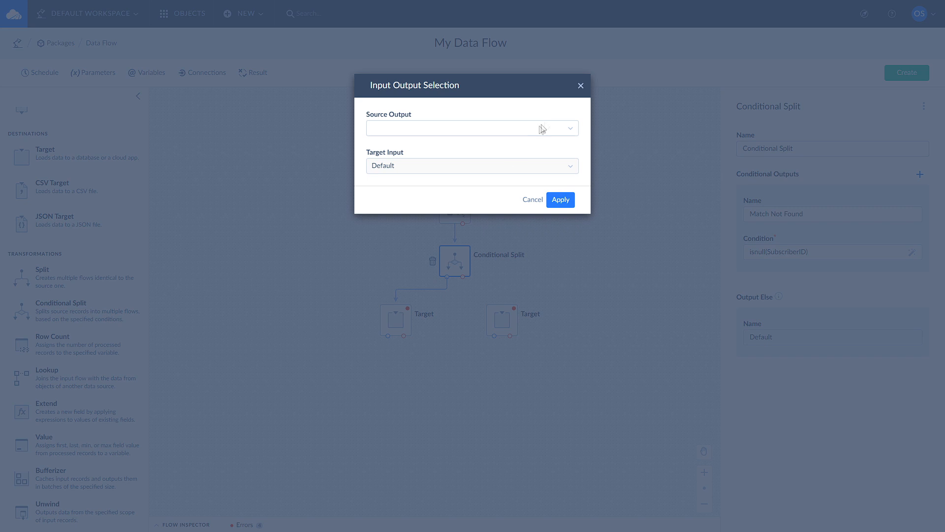
# Assign the Match Not Found output to the left Target link and connect the split to the right Target.
pyautogui.click(473, 128)
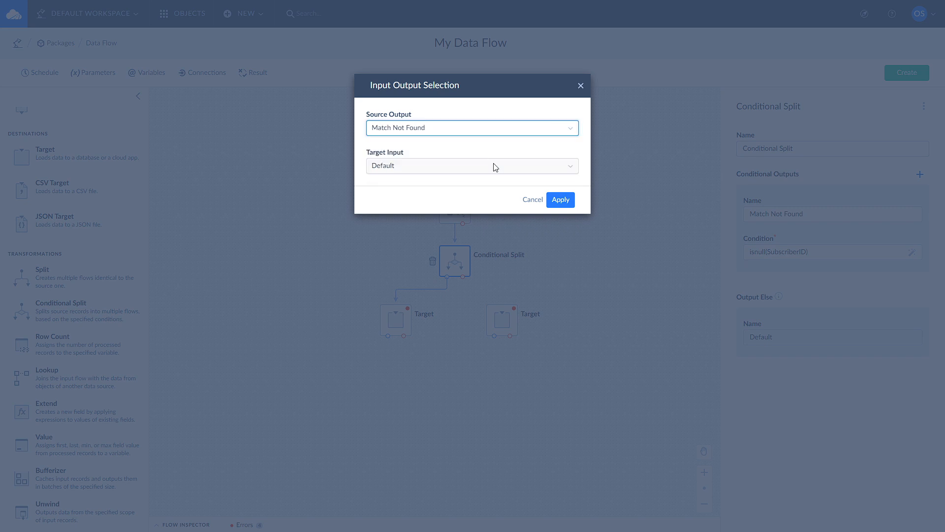
pyautogui.click(561, 200)
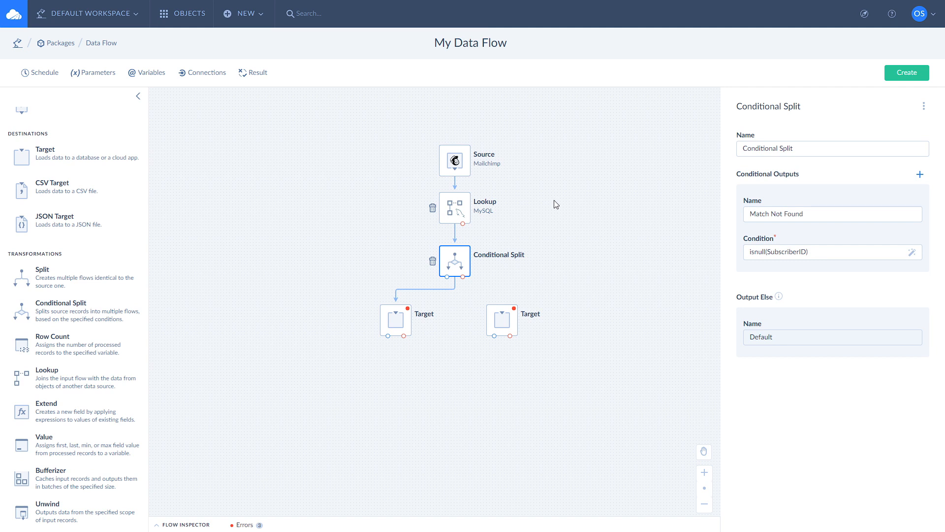
pyautogui.moveTo(499, 303)
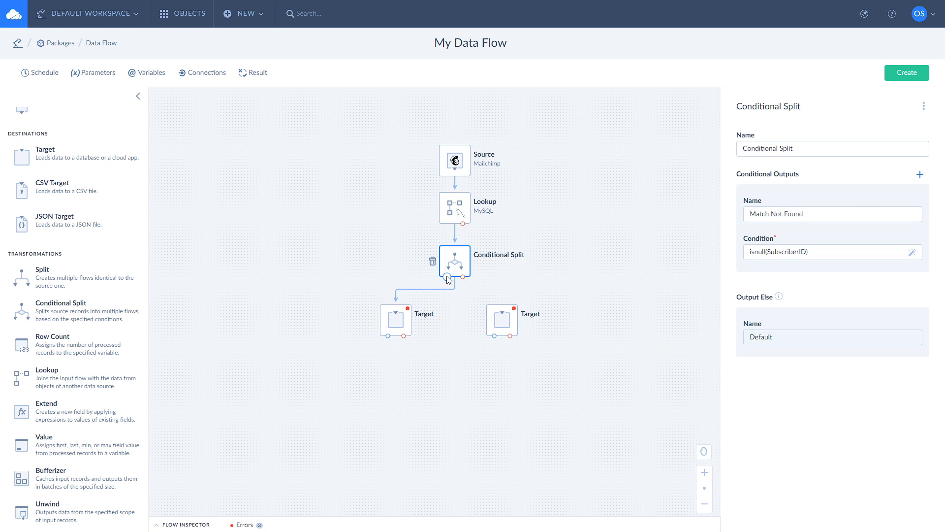
pyautogui.moveTo(455, 276); pyautogui.dragTo(500, 313)
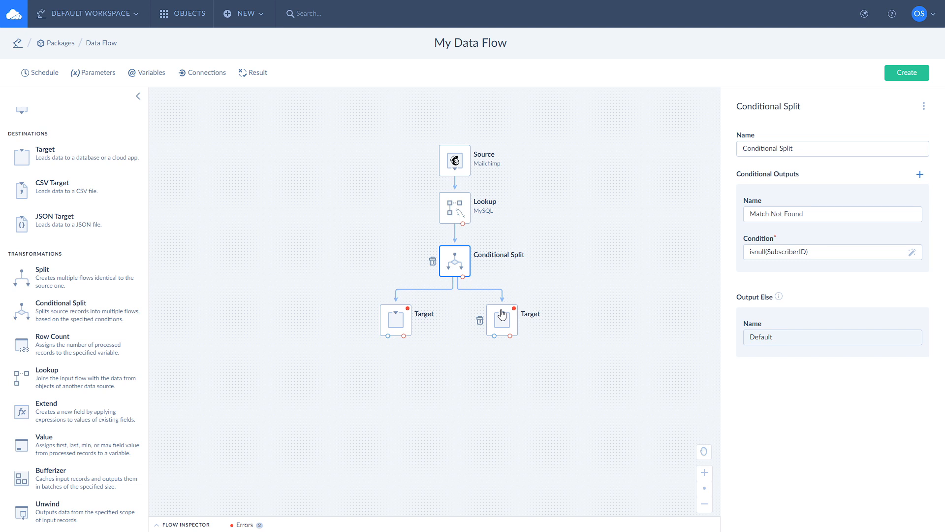
pyautogui.moveTo(503, 316)
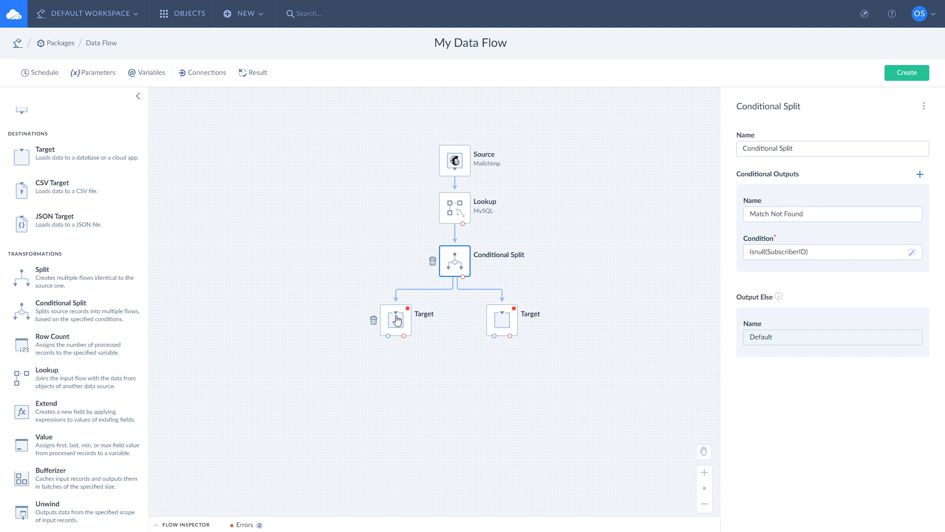
# Name the left Target 'Insert' and set it to insert into MySQL listmembers.
pyautogui.click(396, 320)
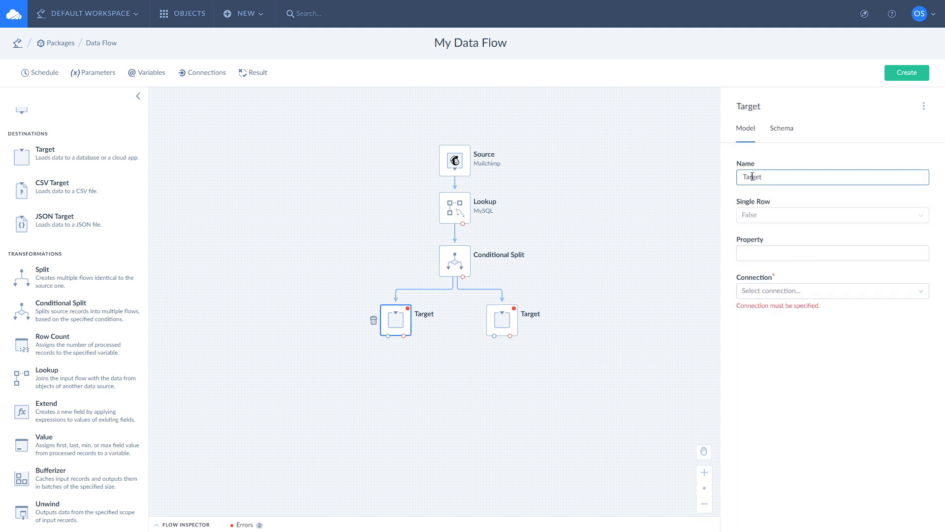
pyautogui.write('In')
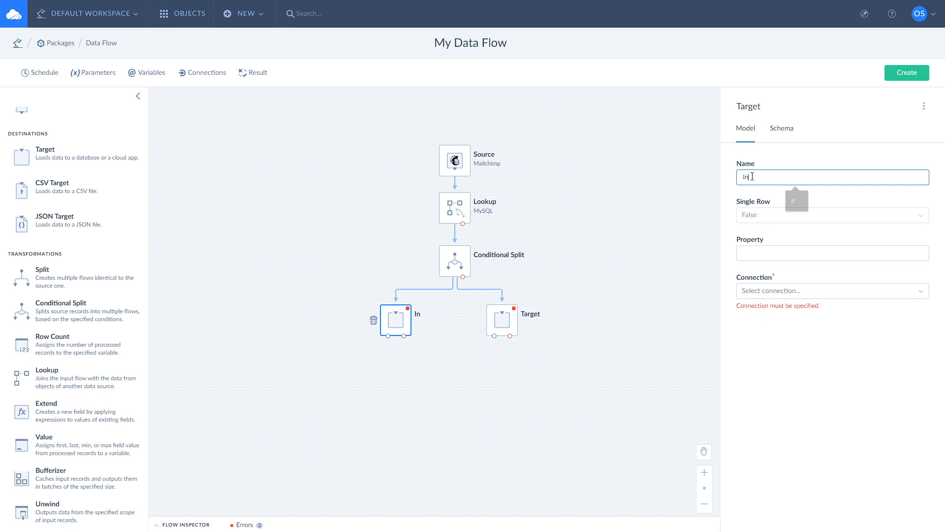
pyautogui.write('Insert')
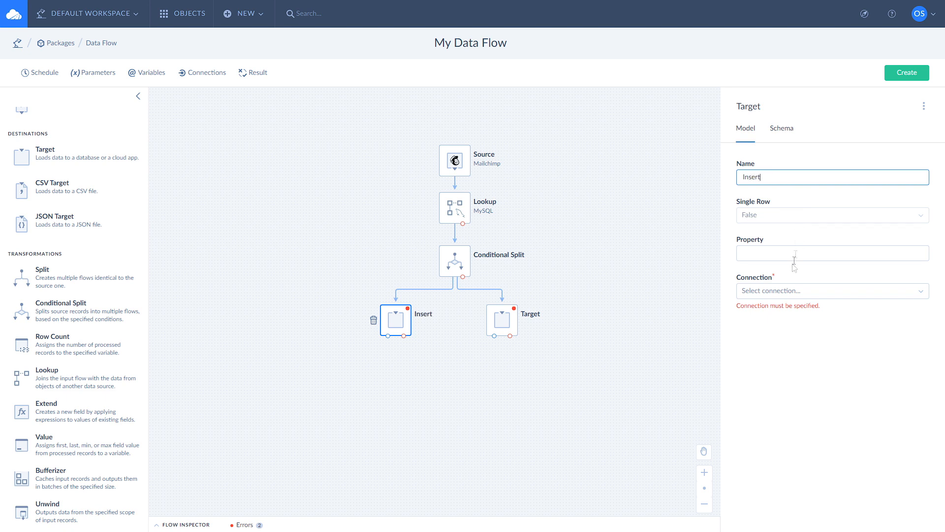
pyautogui.click(832, 290)
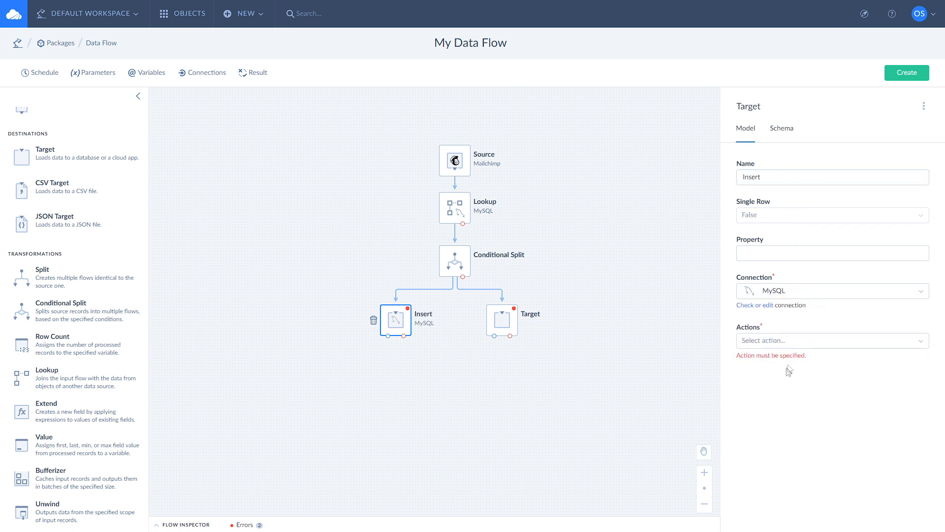
pyautogui.click(831, 340)
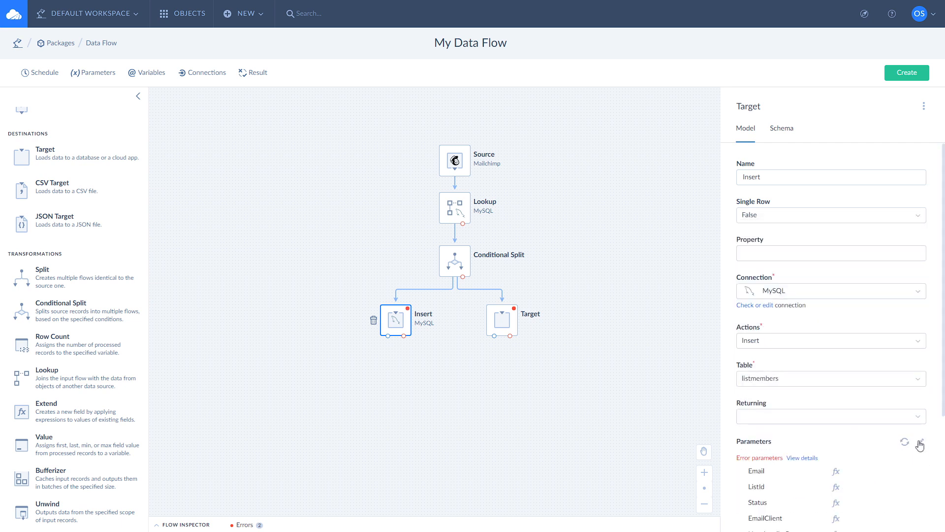
# Auto-map the Insert target's parameters to matching source fields and apply.
pyautogui.click(919, 445)
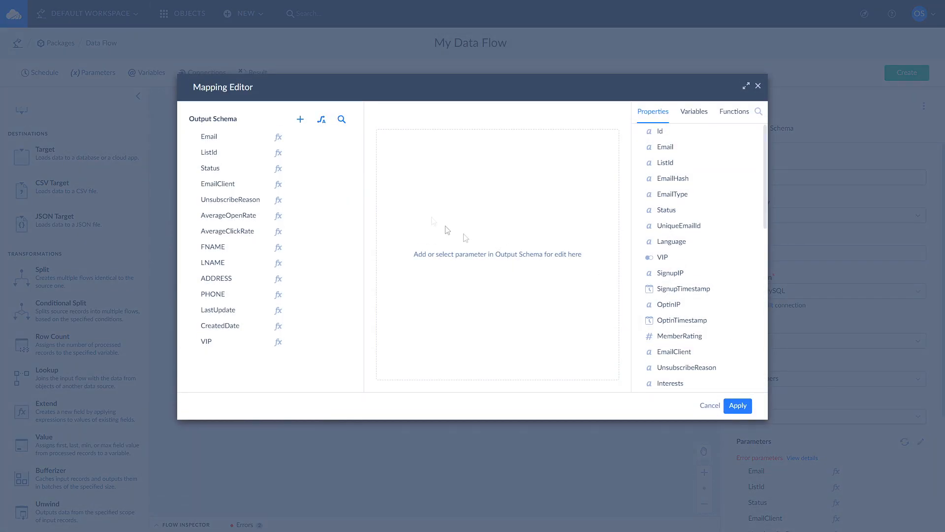
pyautogui.moveTo(321, 119)
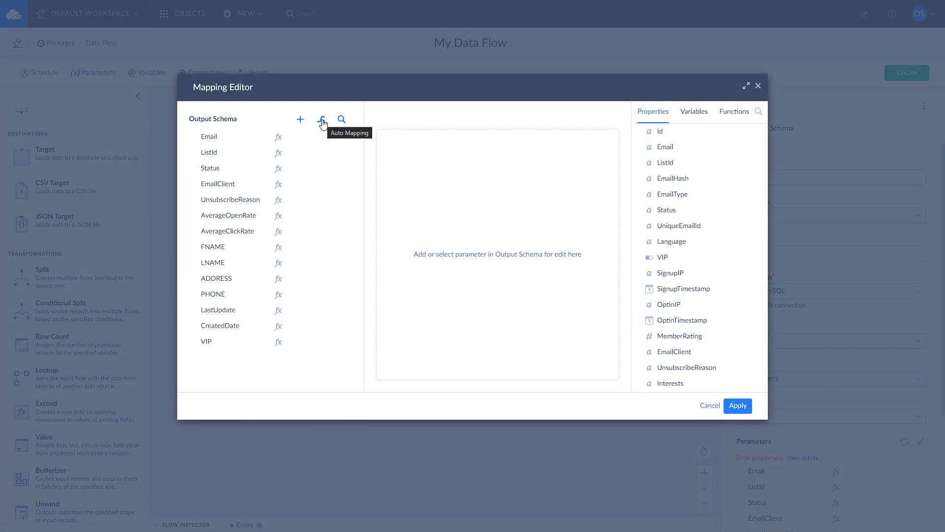
pyautogui.click(322, 119)
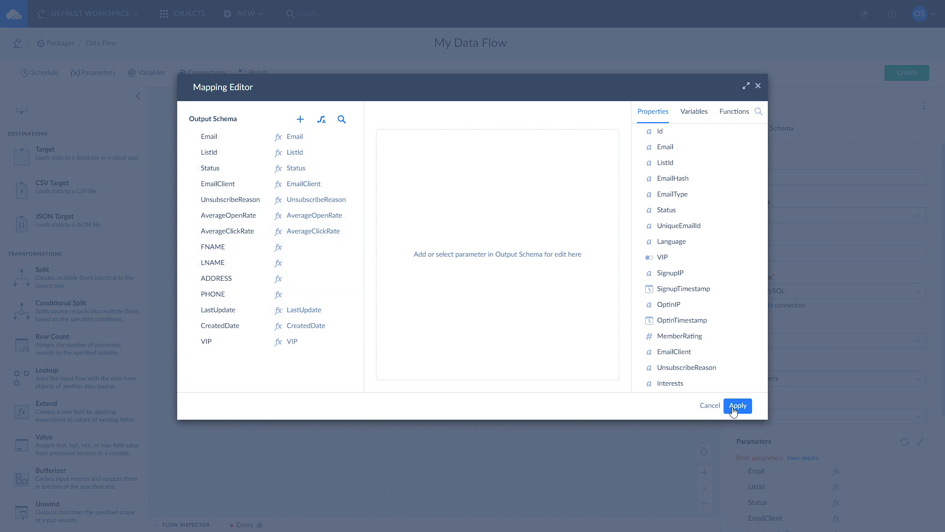
pyautogui.click(739, 406)
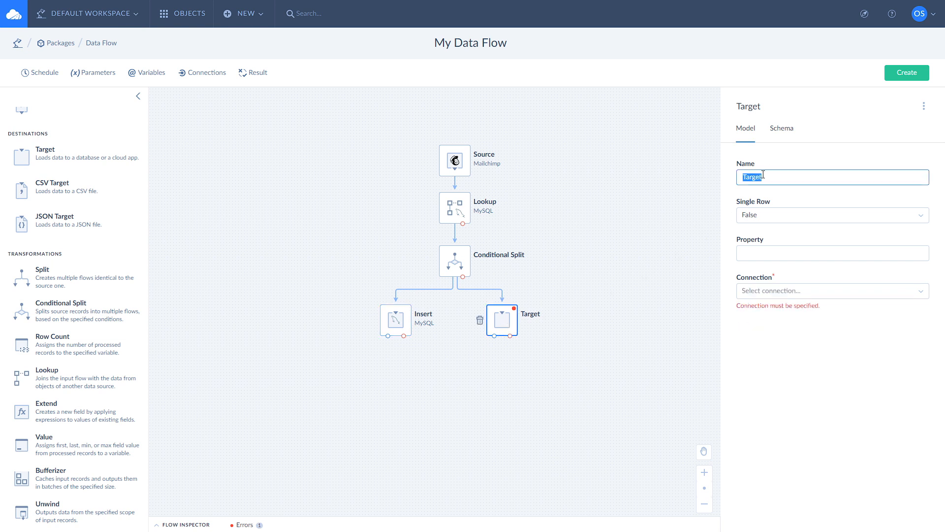
# Name the right Target 'Update' and set it to update MySQL listmembers keyed on SubscriberID.
pyautogui.write('Update')
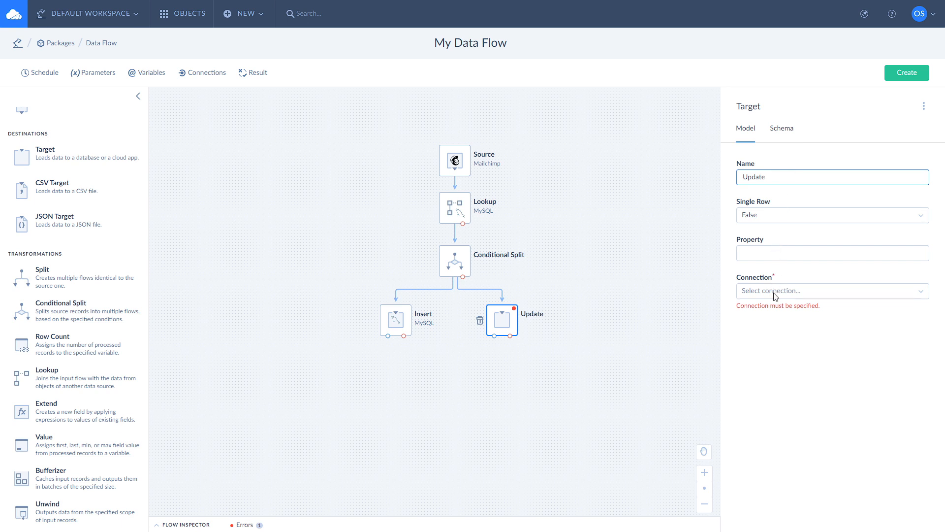
pyautogui.click(833, 291)
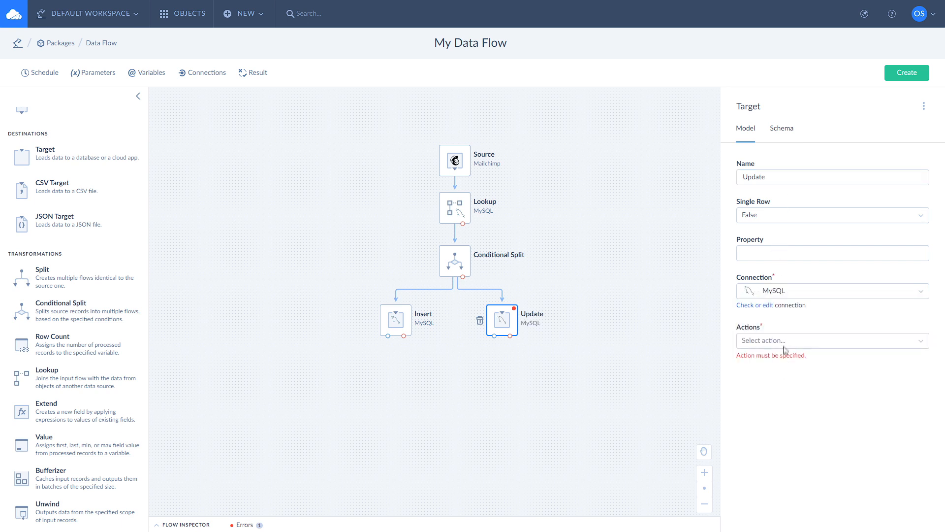
pyautogui.click(833, 340)
pyautogui.write('subs')
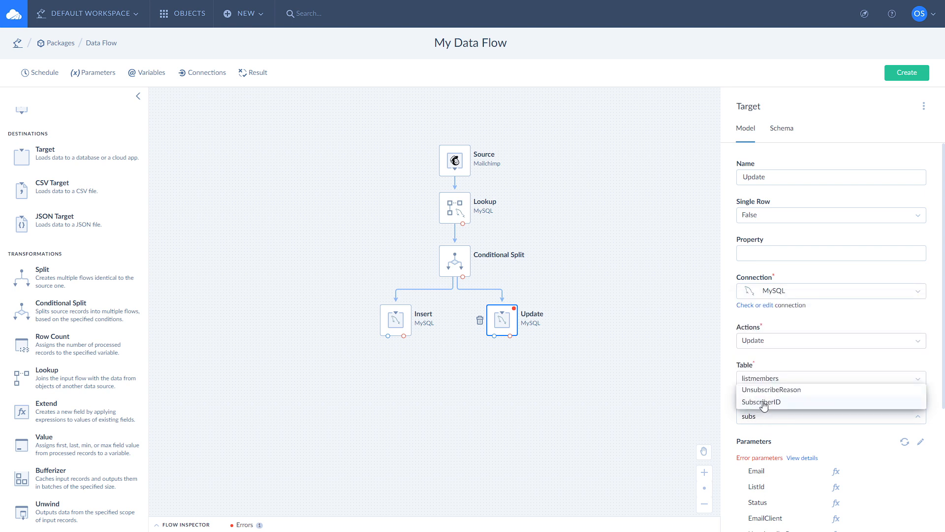
pyautogui.click(761, 402)
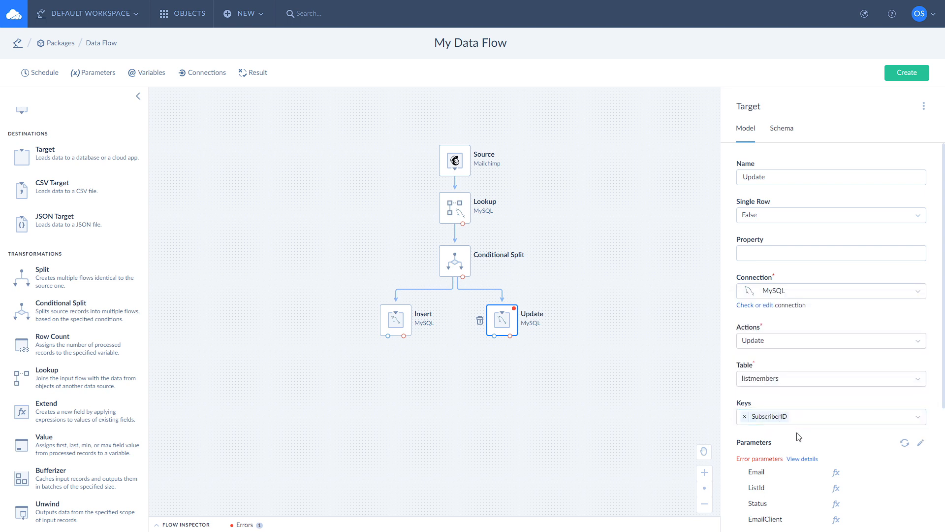
# Auto-map the Update target's parameters to matching source fields and apply.
pyautogui.click(924, 443)
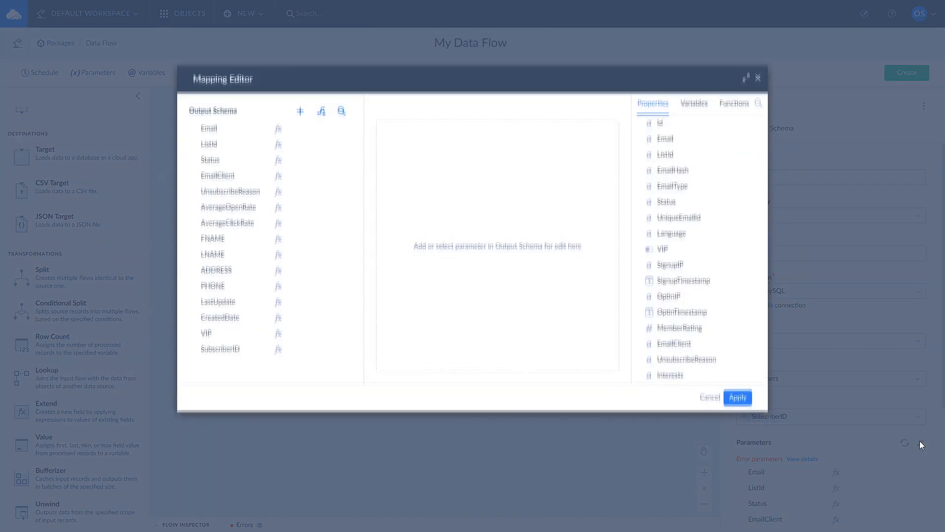
pyautogui.click(321, 119)
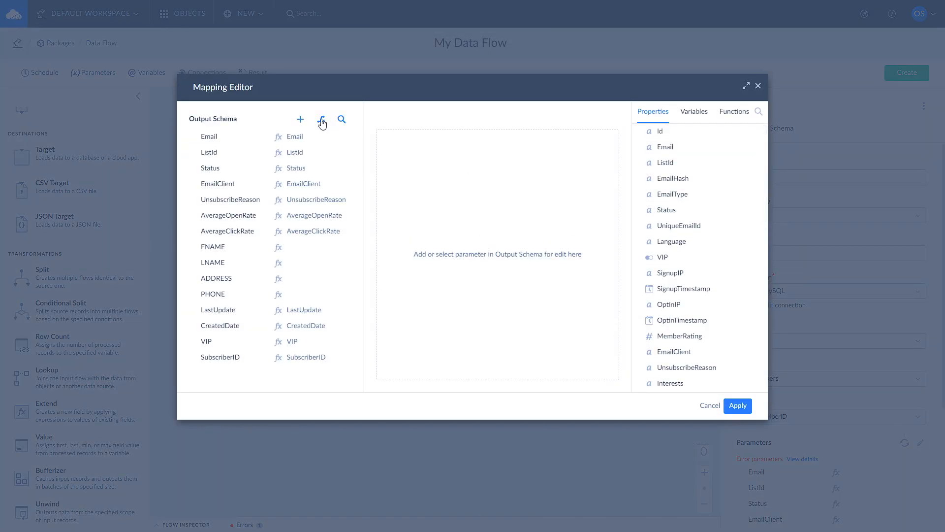
pyautogui.click(738, 405)
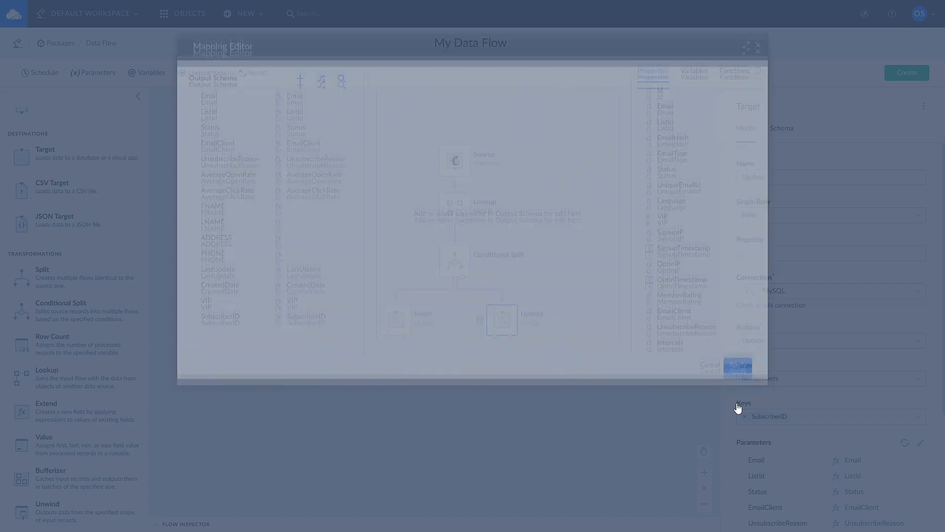